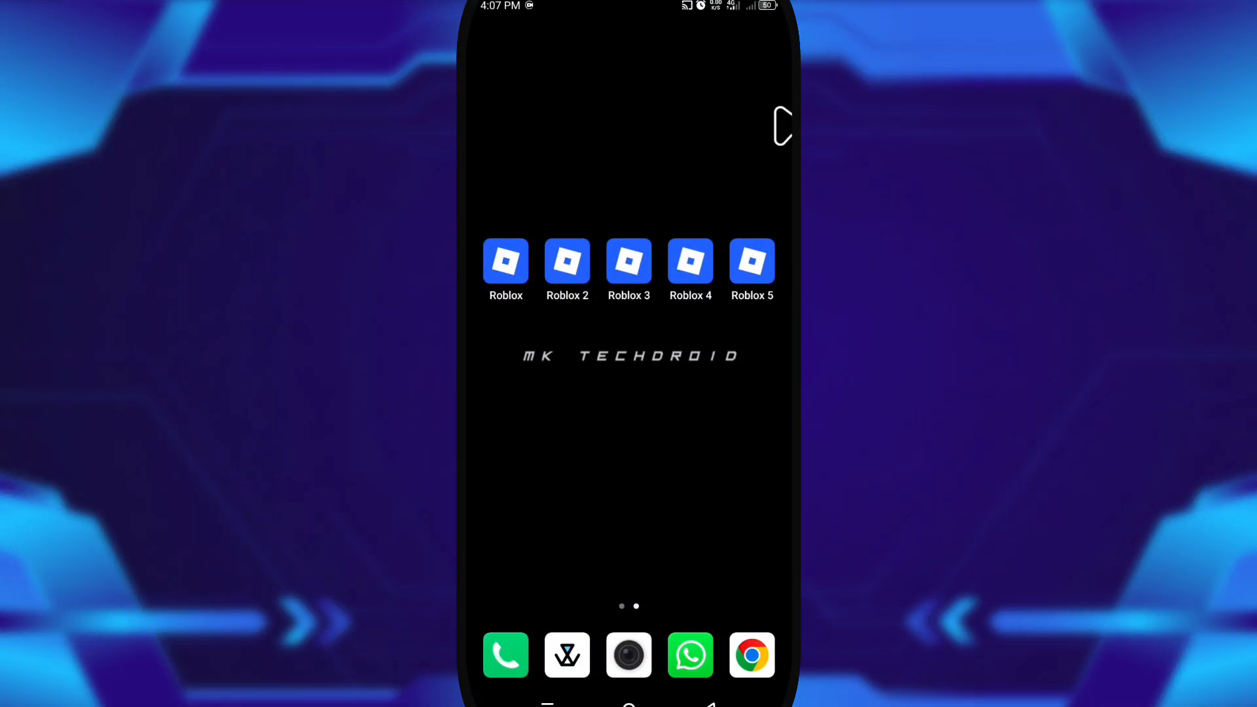
Step: Tap the Build number under My Phone until the toast confirms you are already a developer
scroll(down, 3)
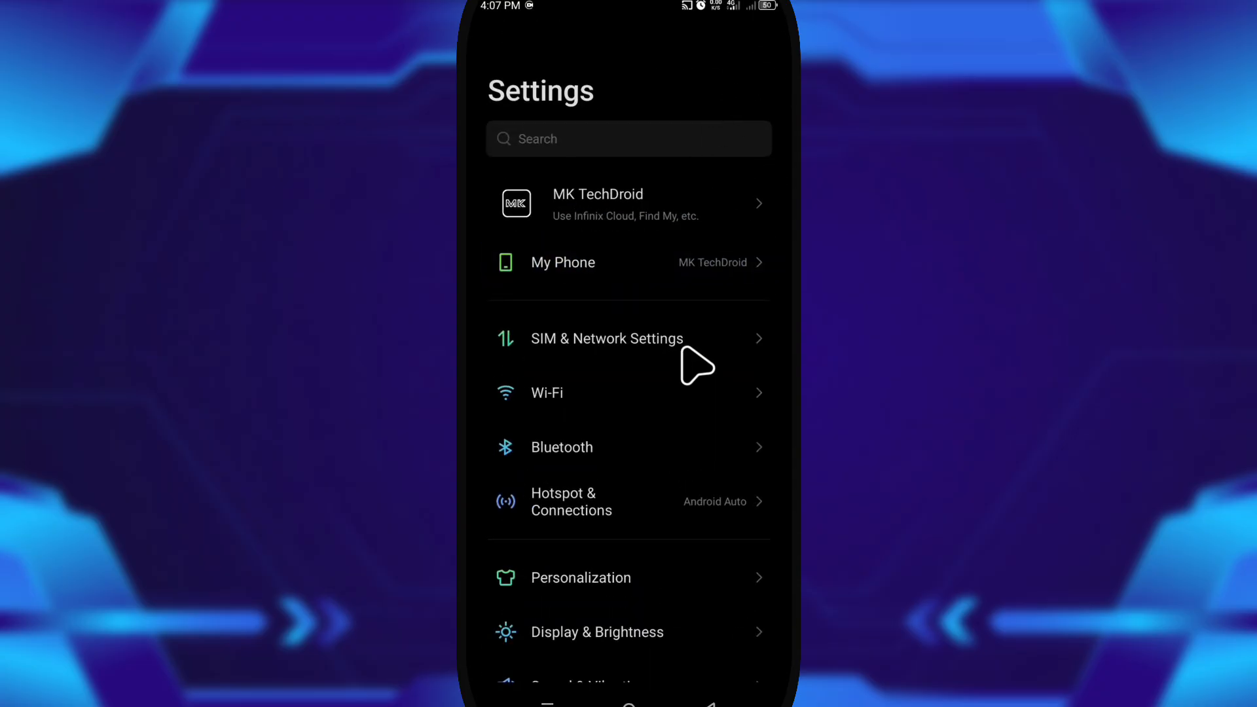
click(564, 262)
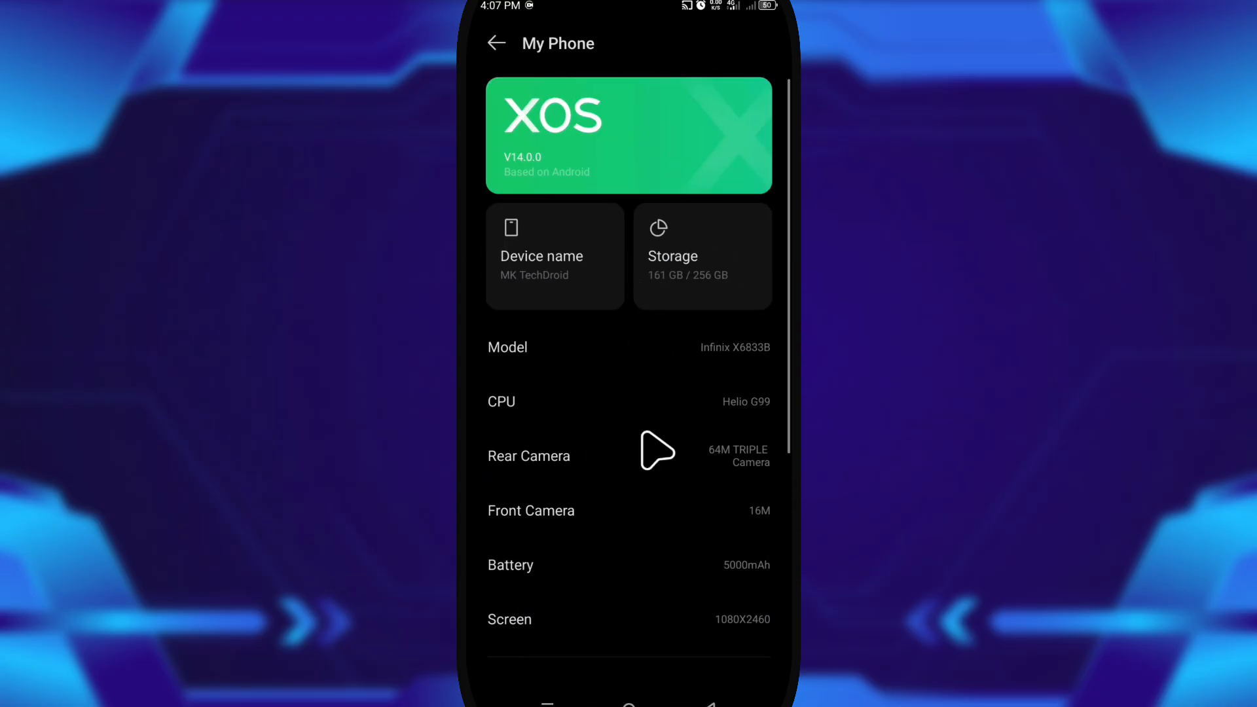
scroll(down, 3)
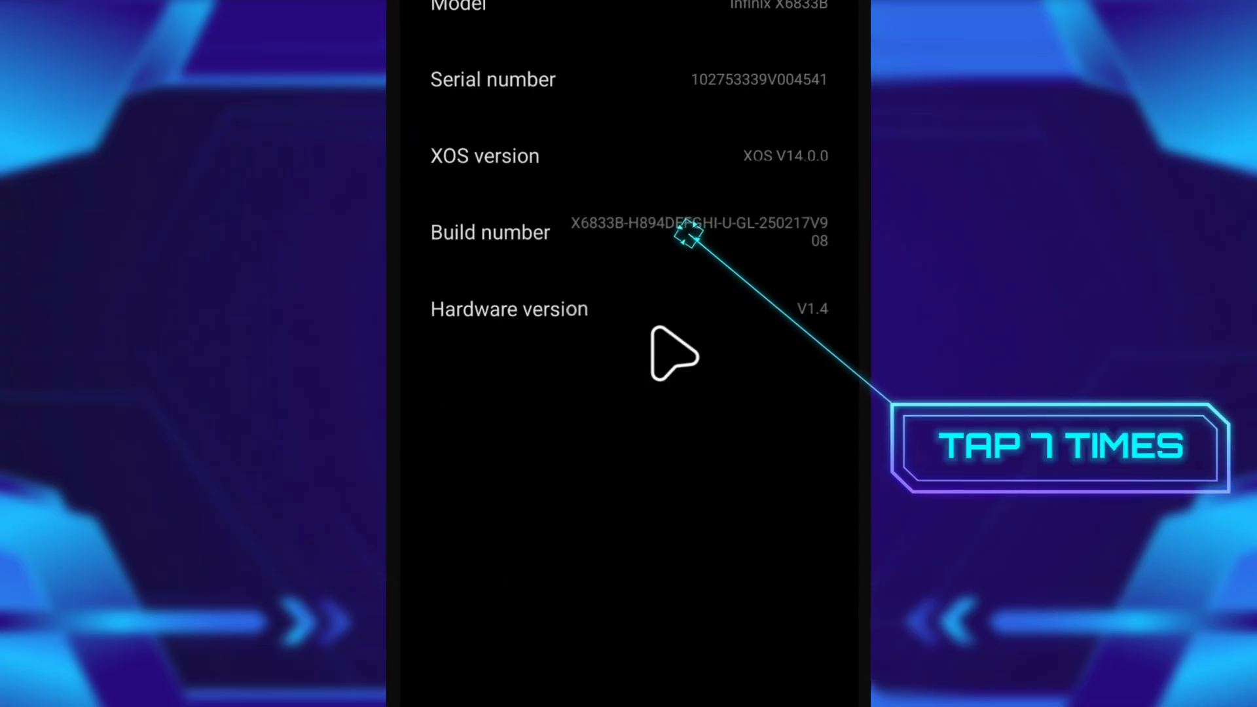
click(489, 232)
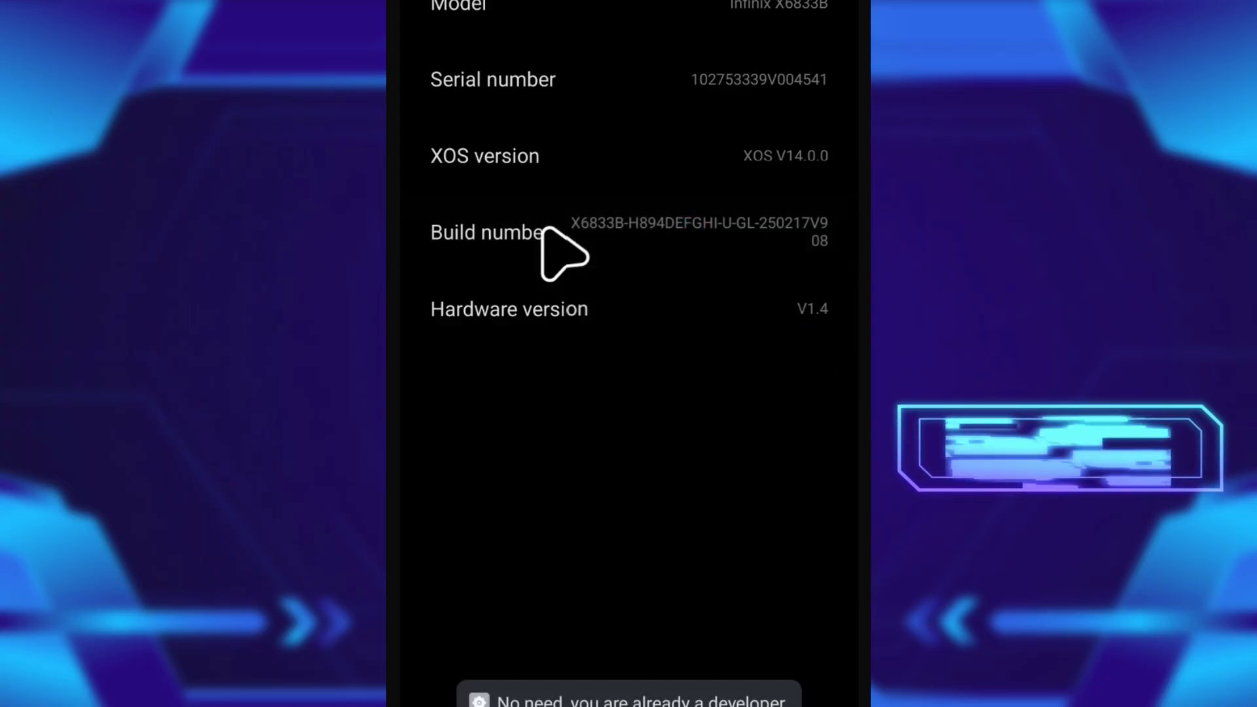
click(495, 56)
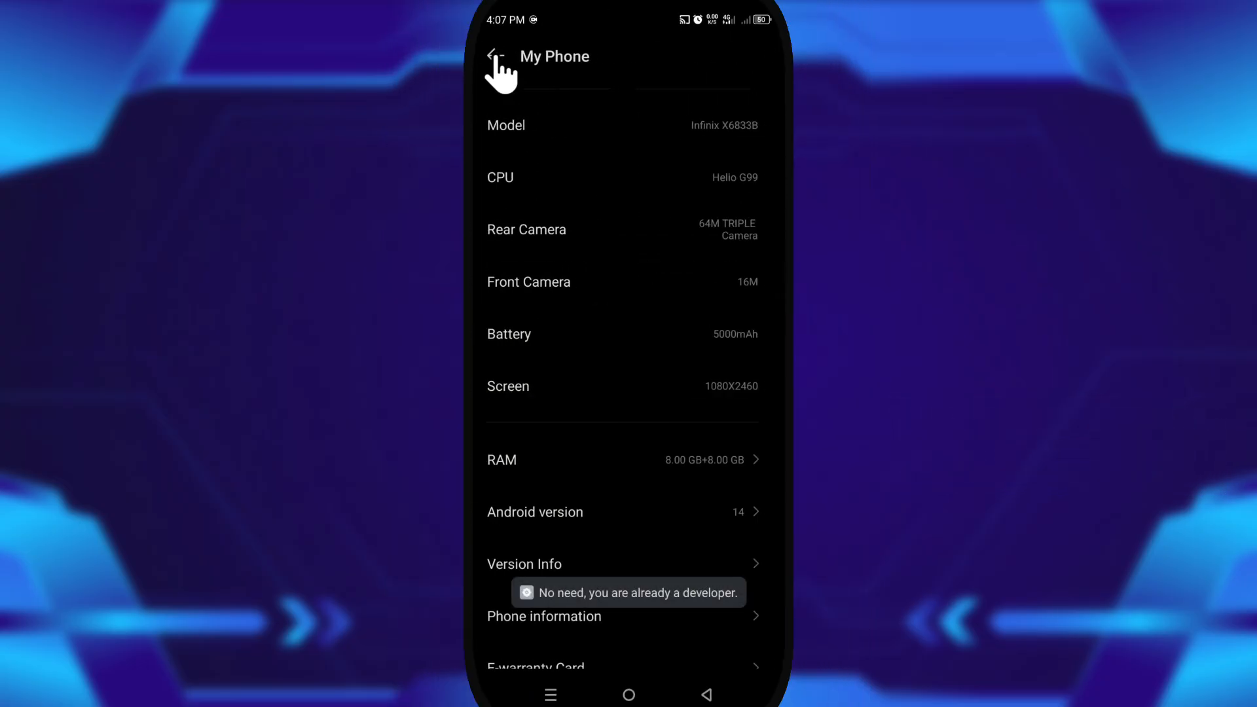
Step: Reach Developer options through Settings > System
click(493, 56)
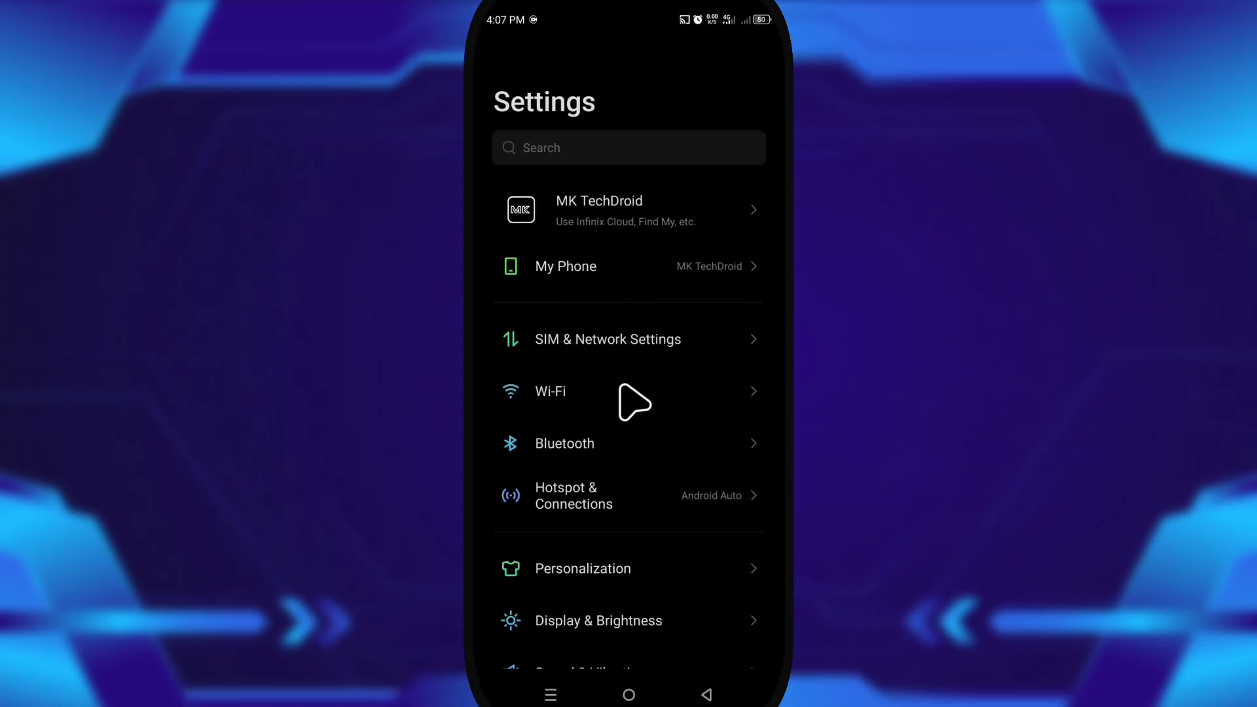
scroll(down, 3)
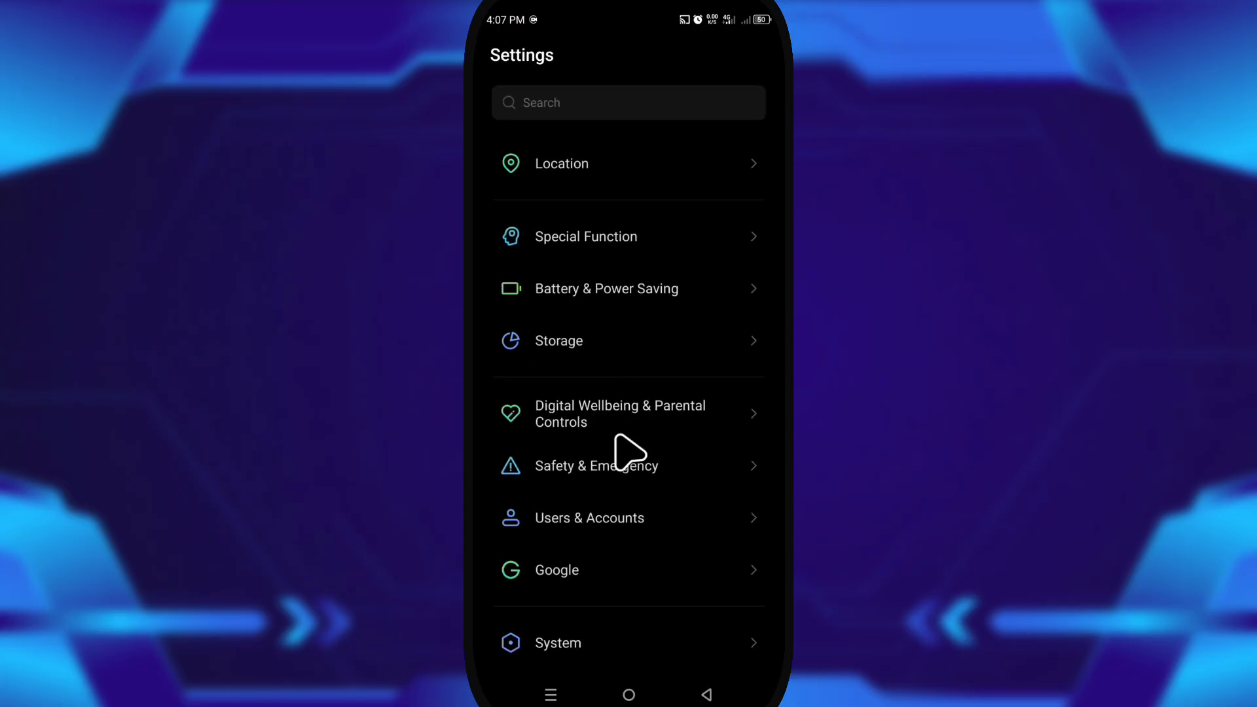
click(558, 642)
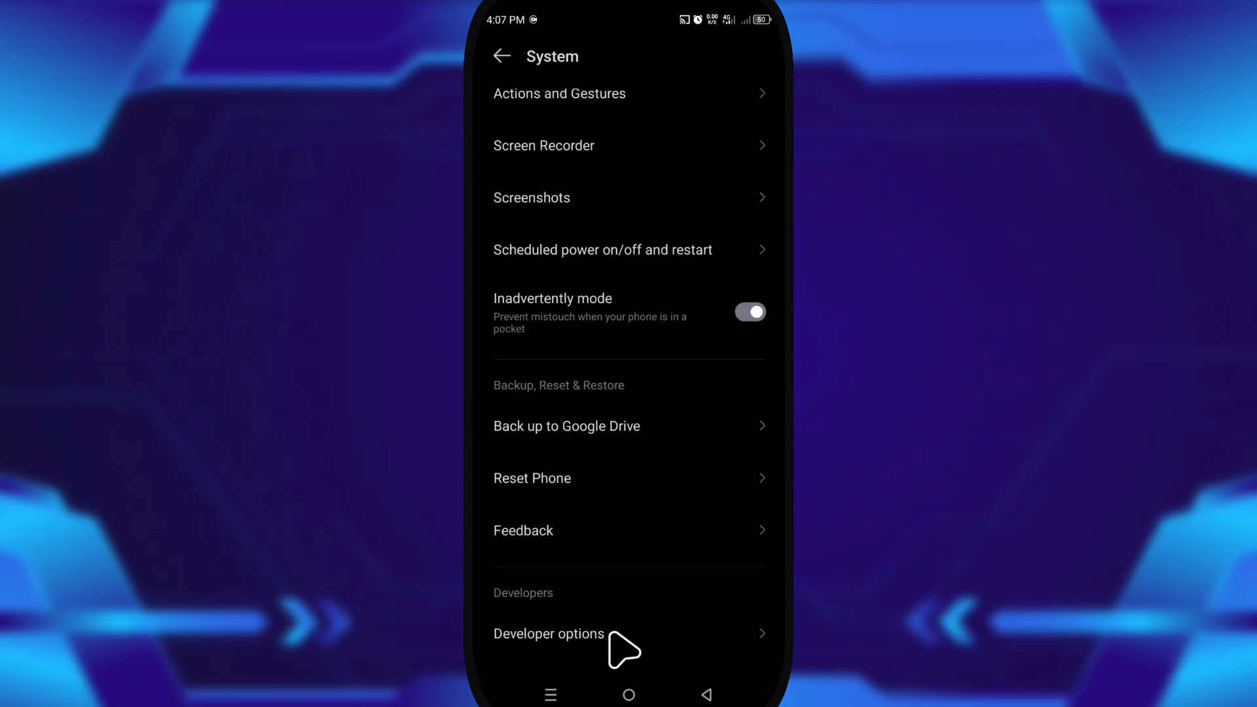
click(548, 634)
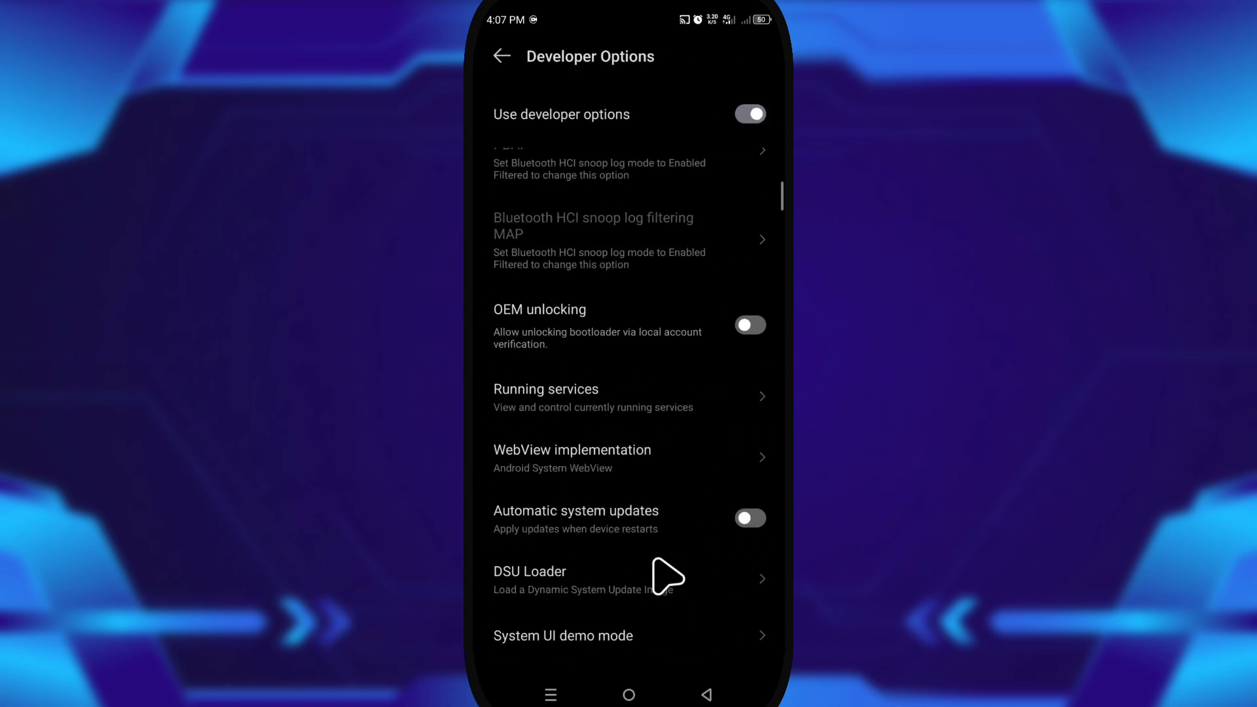
Step: Scroll to 'Force activities to be resizable' and confirm it is enabled
scroll(down, 3)
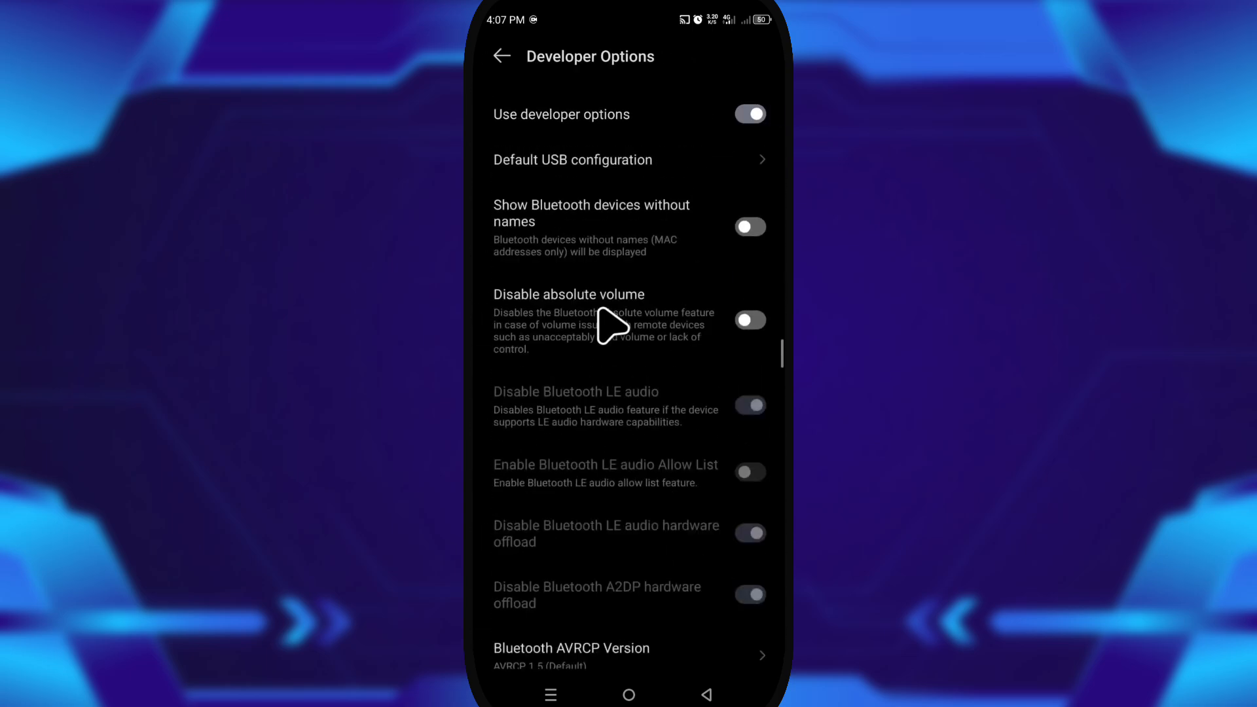
scroll(down, 3)
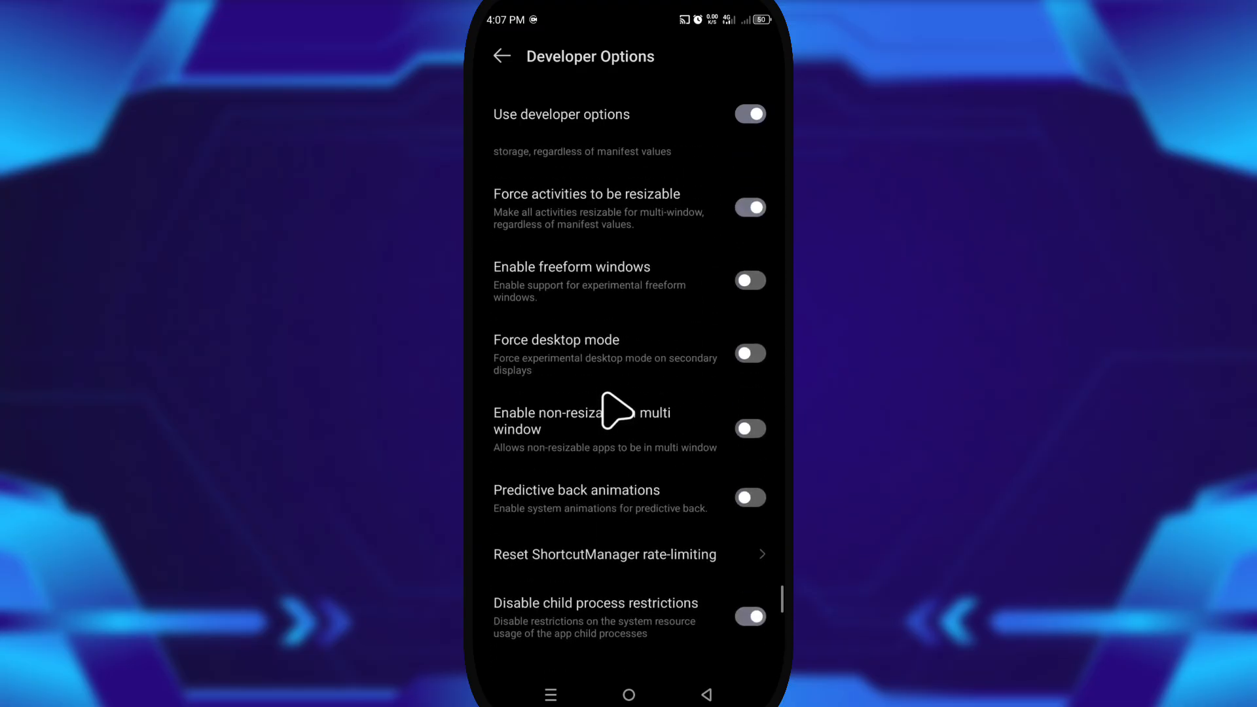
scroll(down, 3)
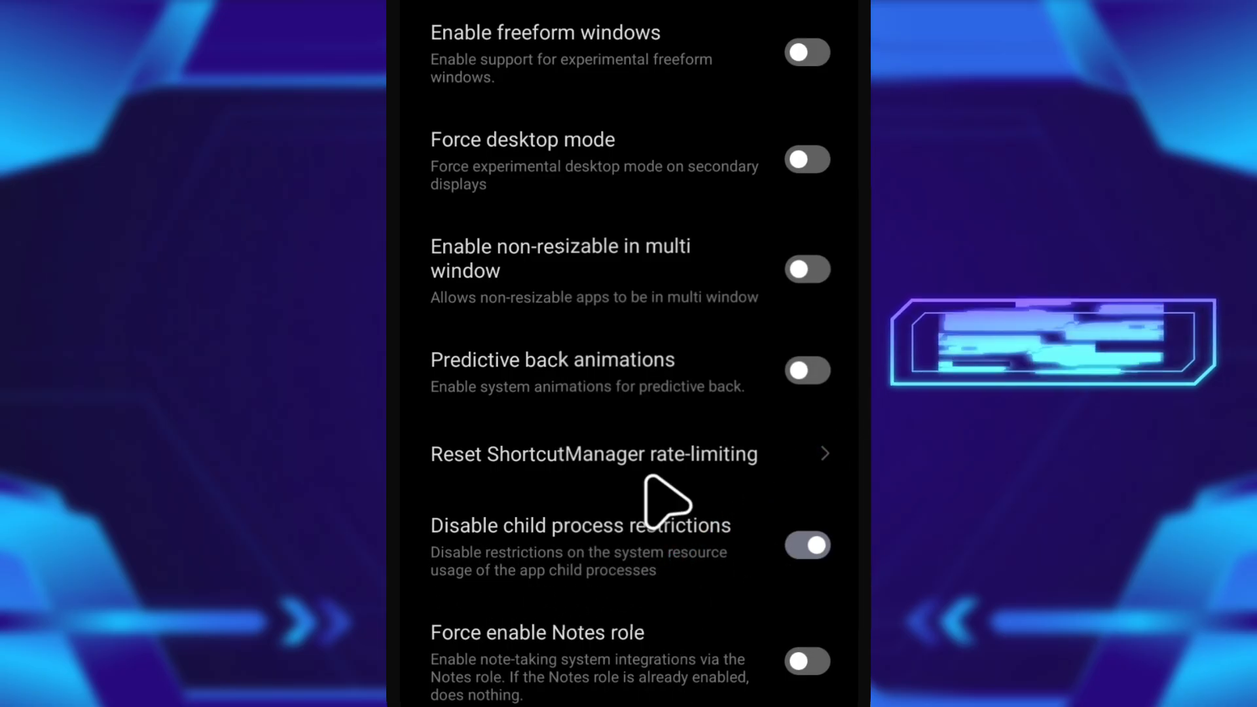
scroll(down, 3)
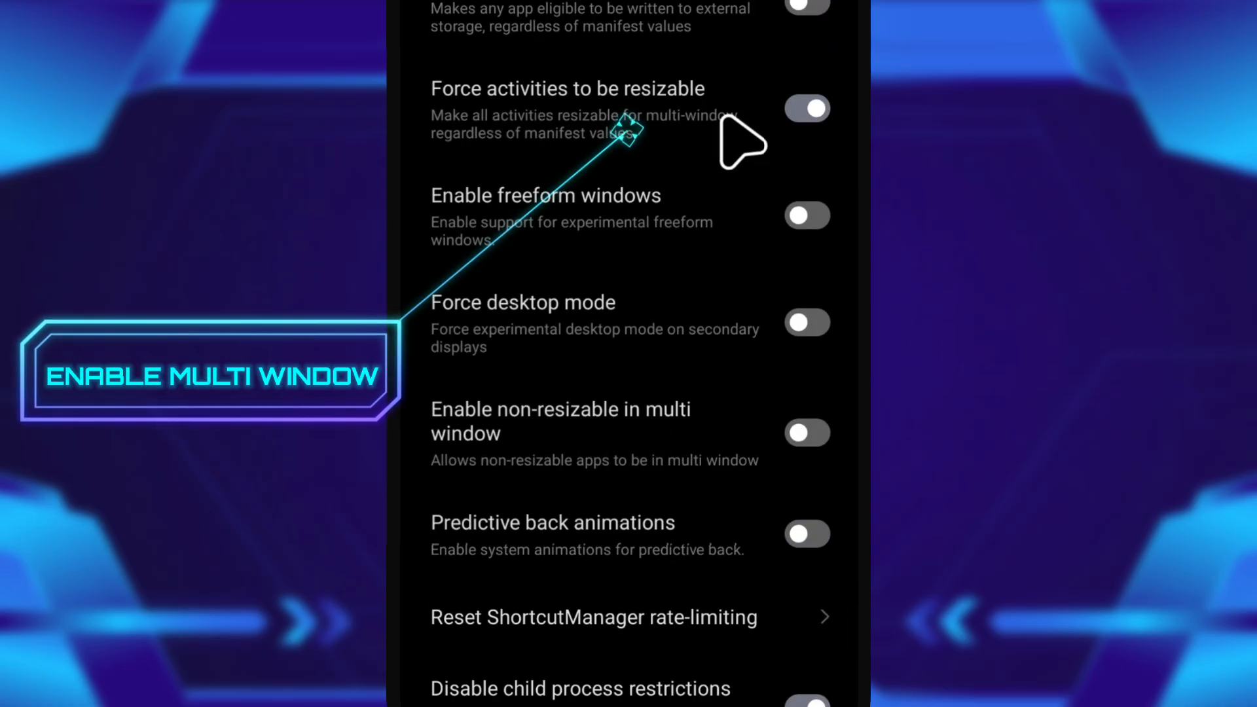
mouse_move(698, 544)
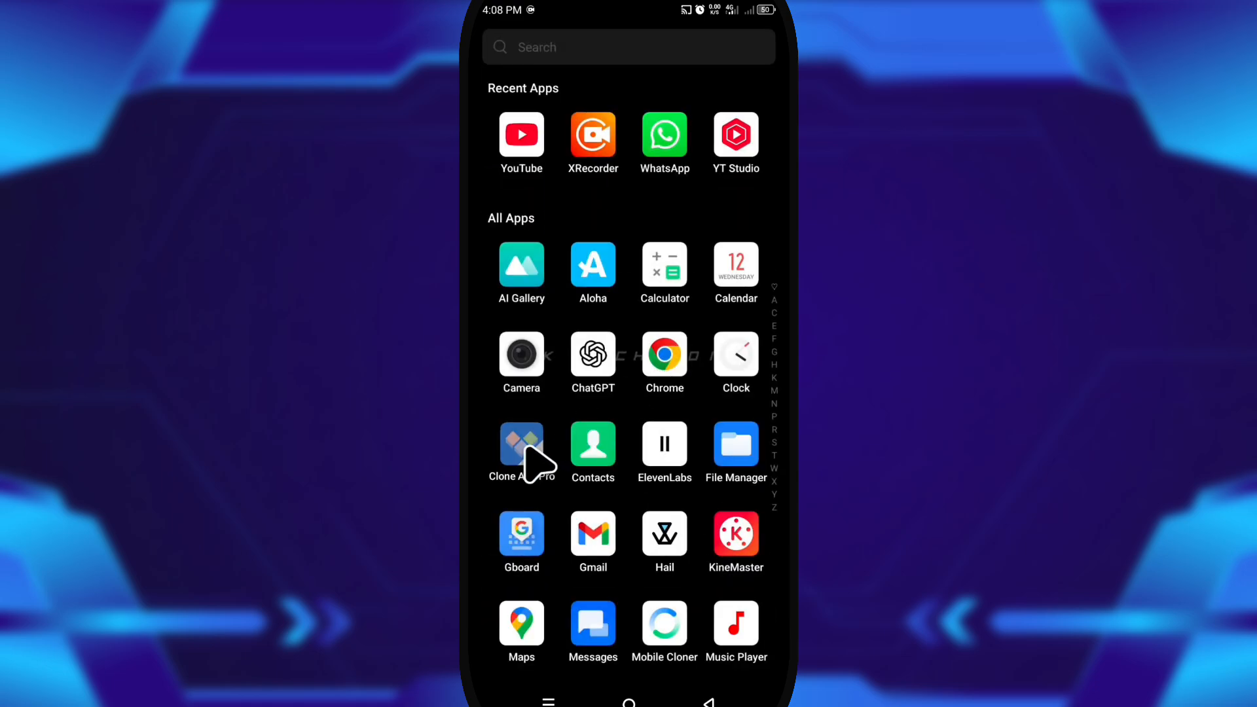
Step: In Clone App Pro add a new clone and pick Roblox, starting the Roblox 6 setup
click(522, 445)
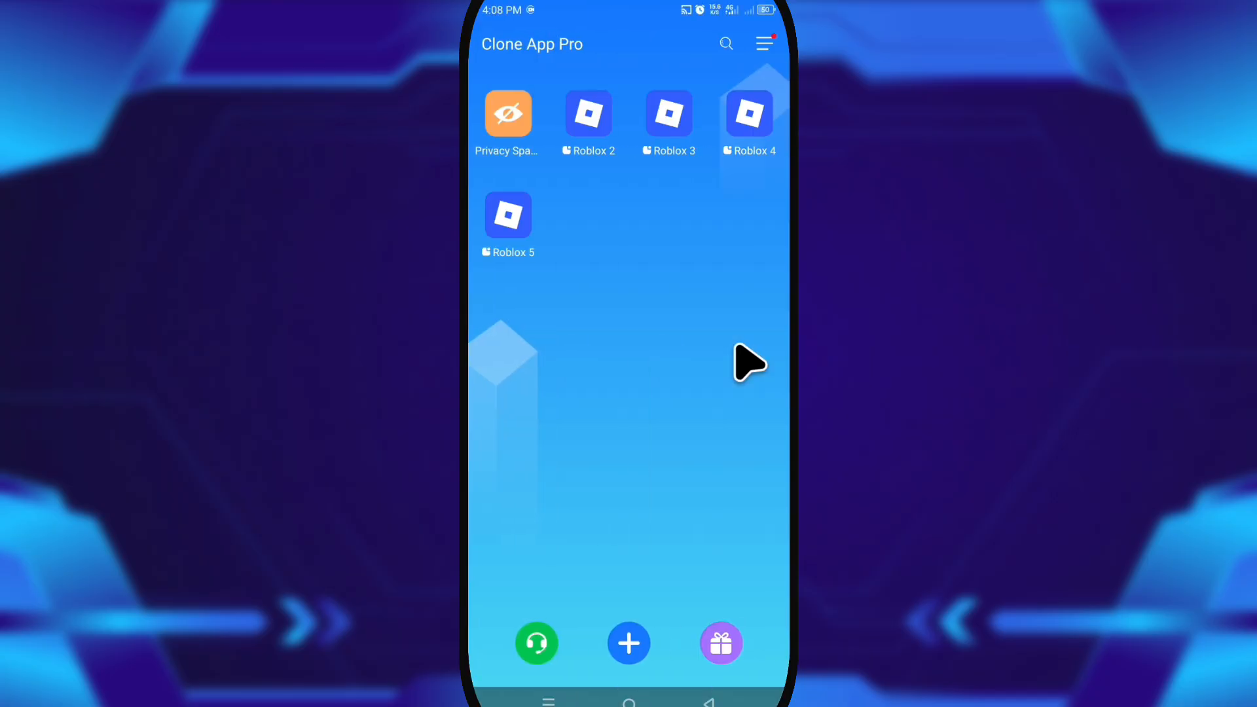
click(629, 642)
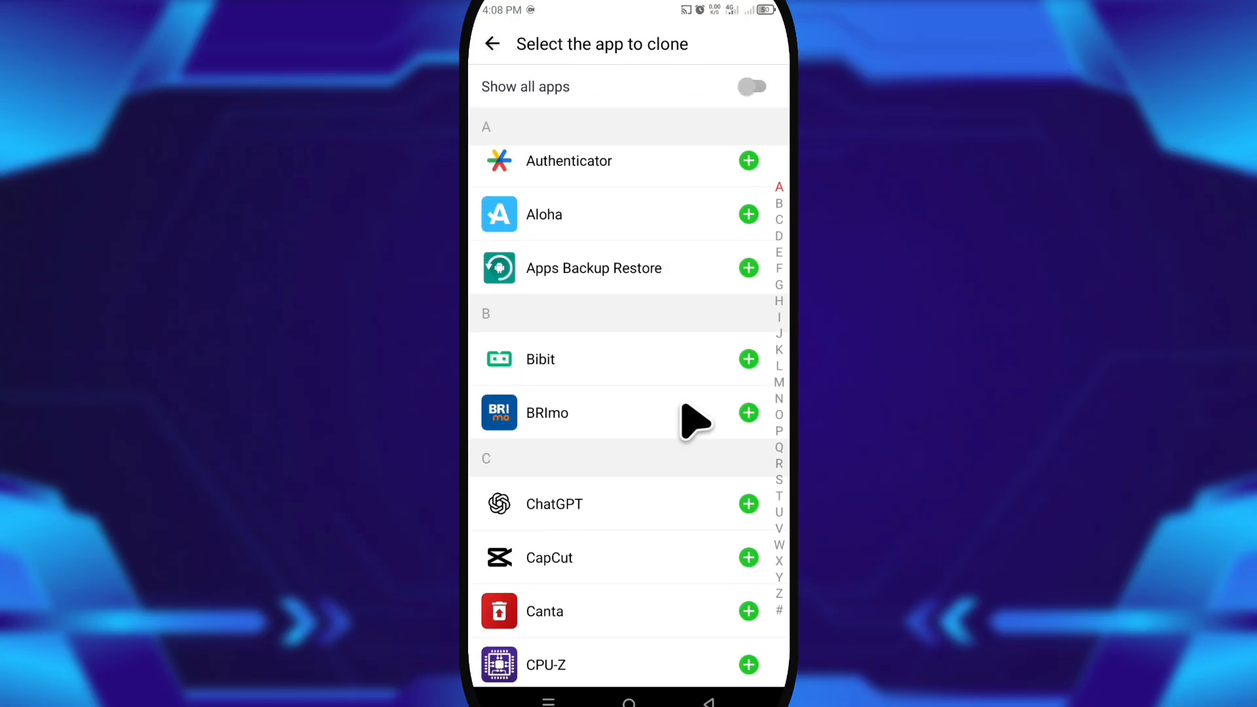
drag(778, 188, 778, 461)
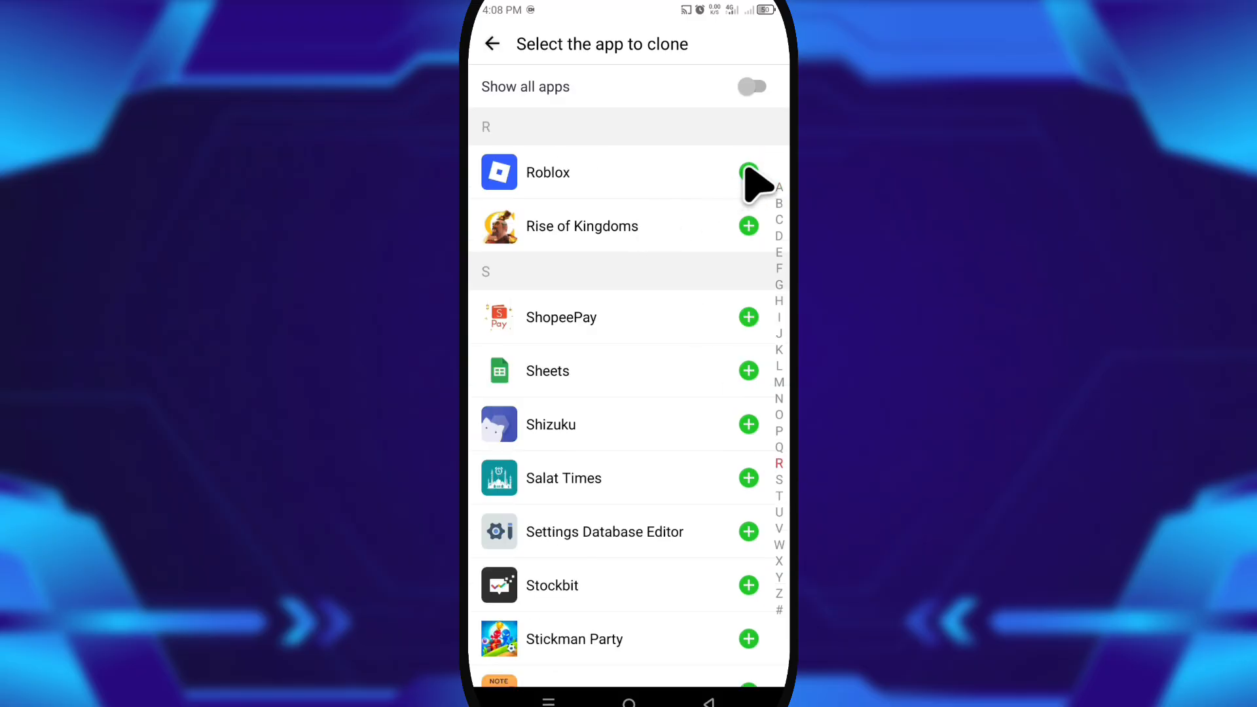
click(747, 171)
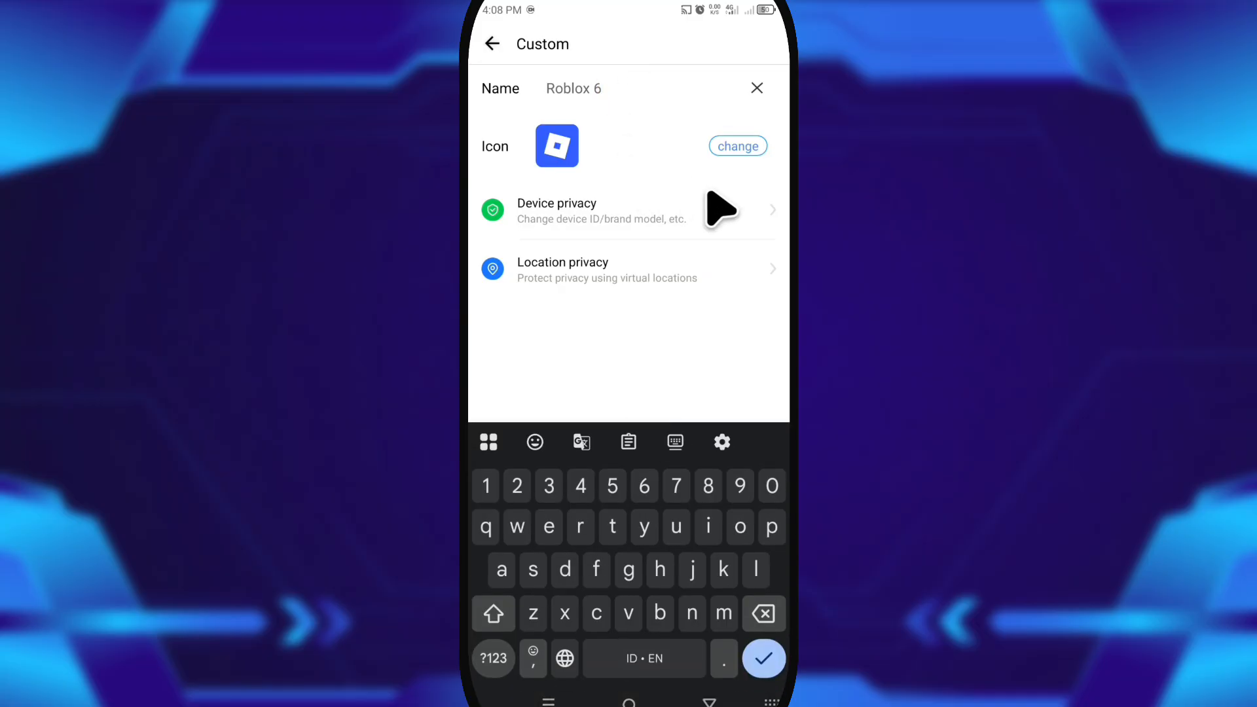
Step: Set device privacy to Game phone > Asus ROG Phone 6 and enable one-click new identity
click(601, 211)
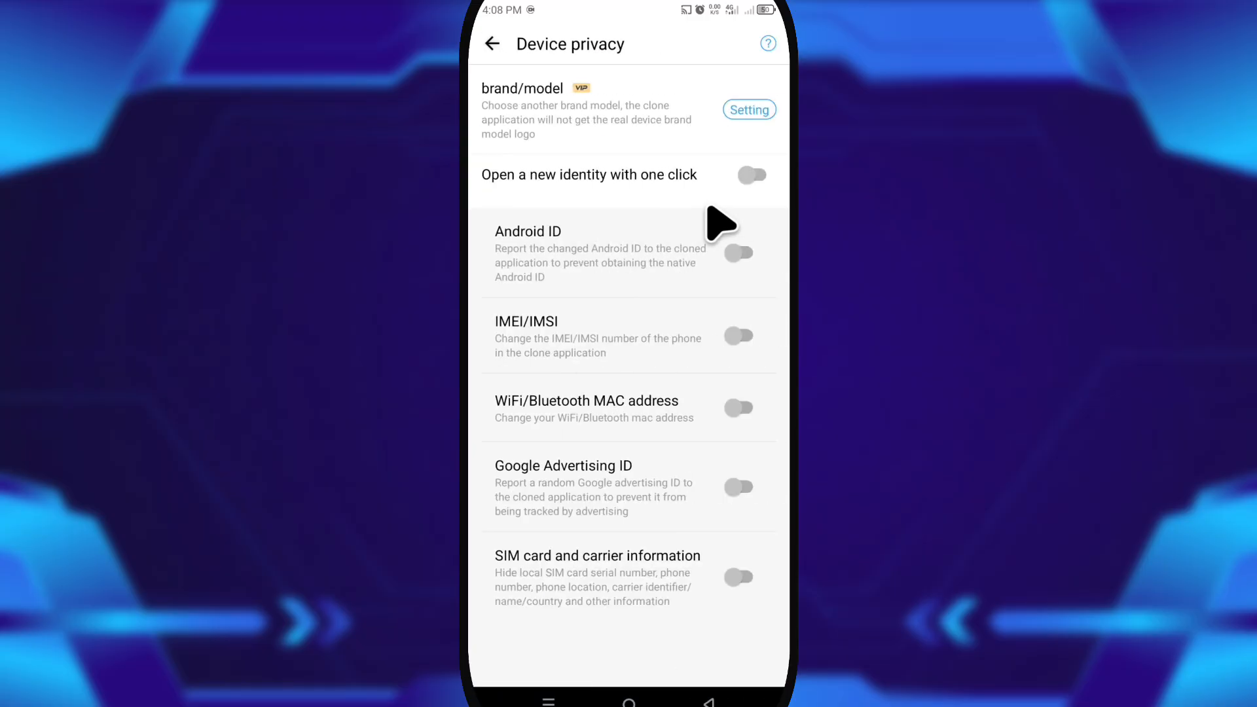
click(749, 110)
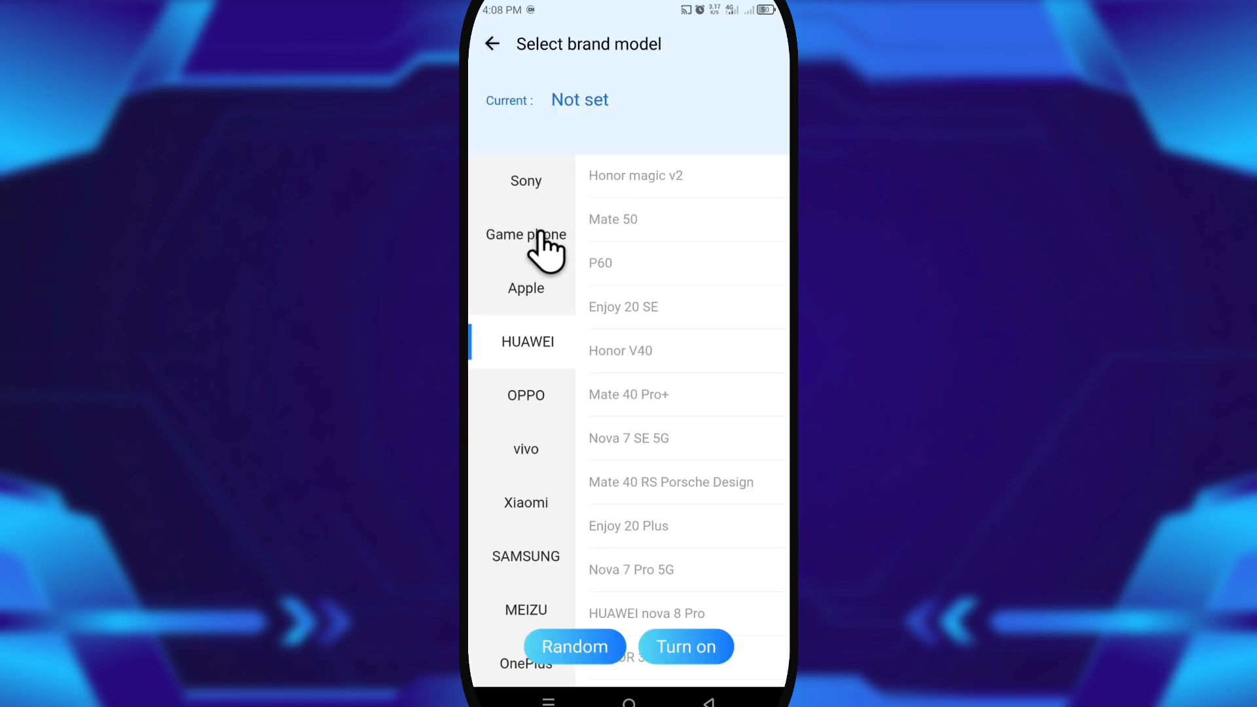
click(527, 234)
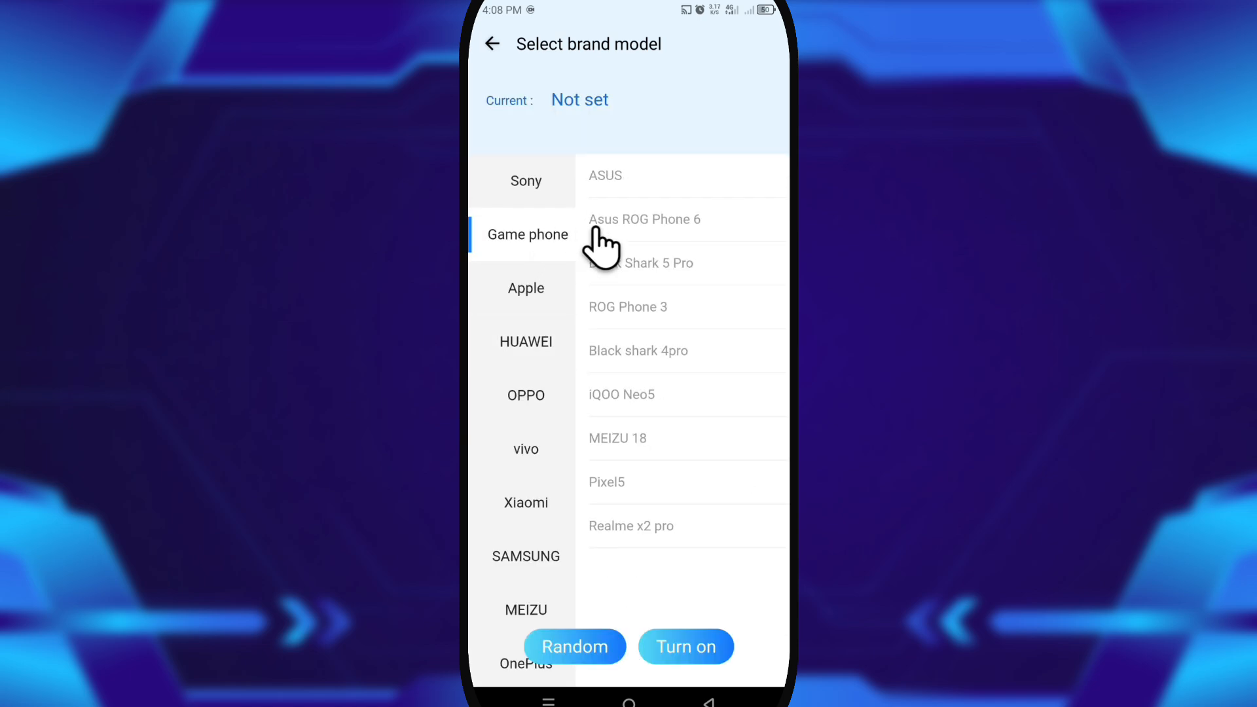
click(645, 219)
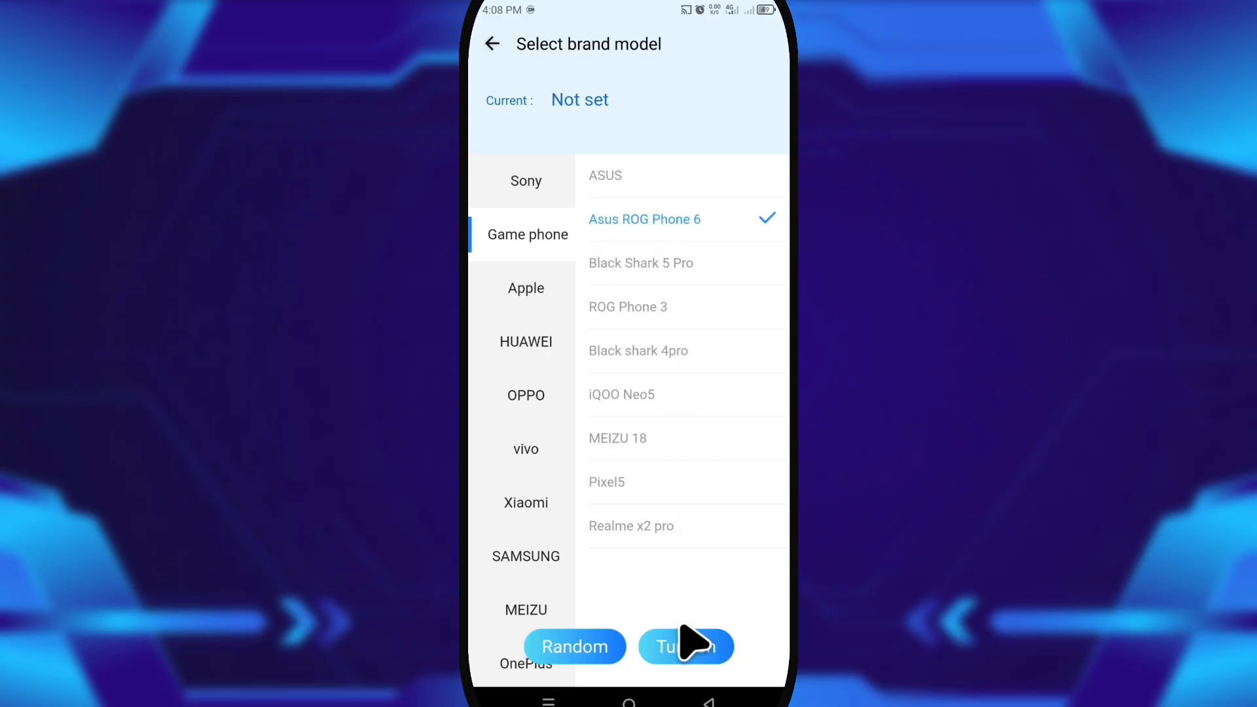
click(685, 645)
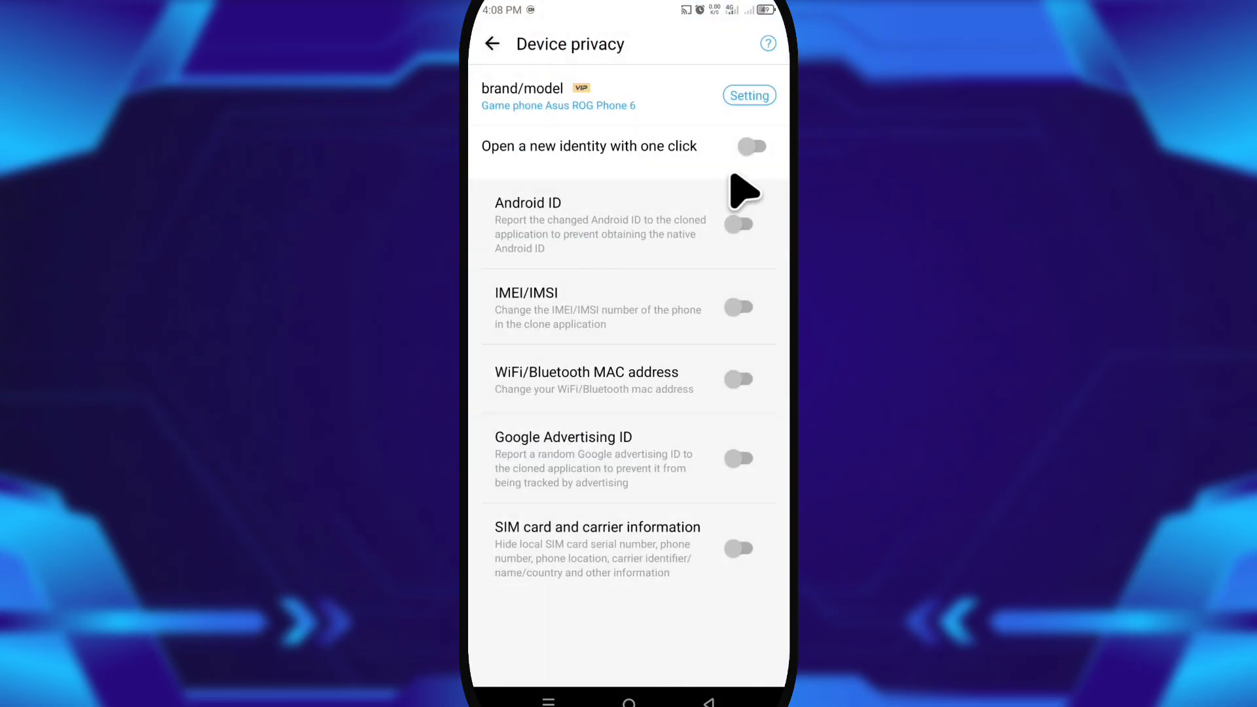
click(751, 146)
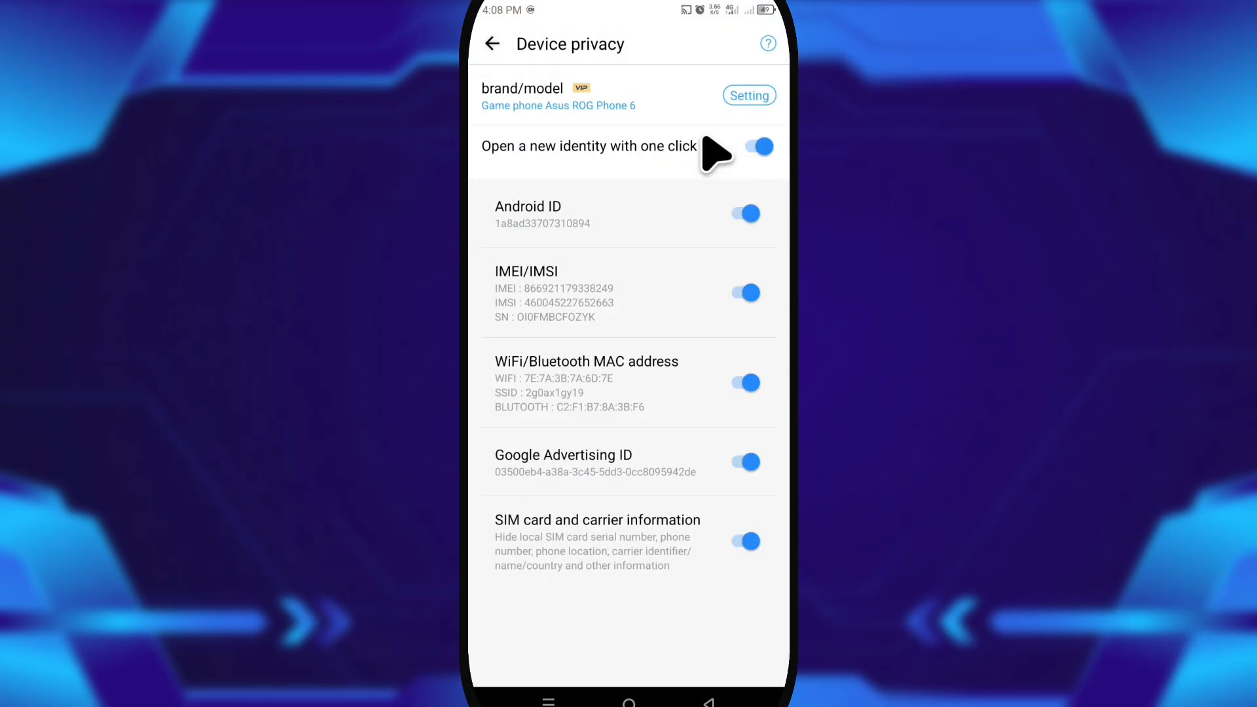
mouse_move(494, 80)
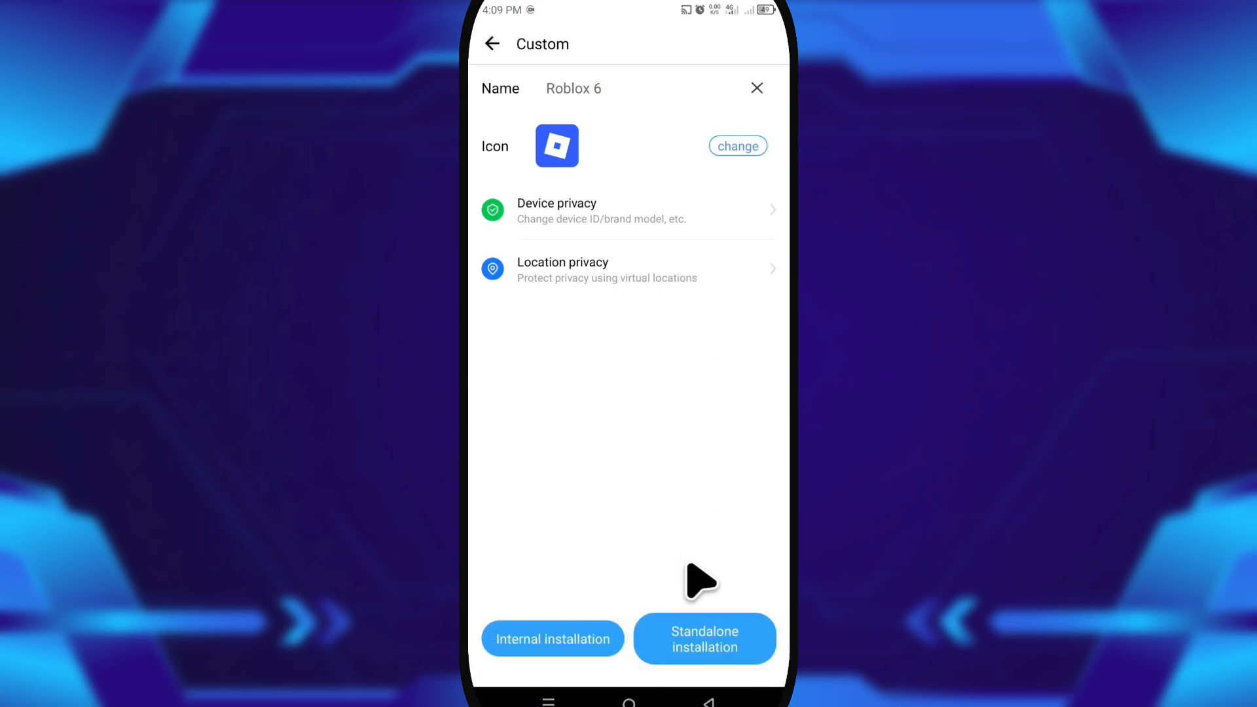
Step: Install Roblox 6 via Standalone installation and confirm the Install dialog
click(705, 639)
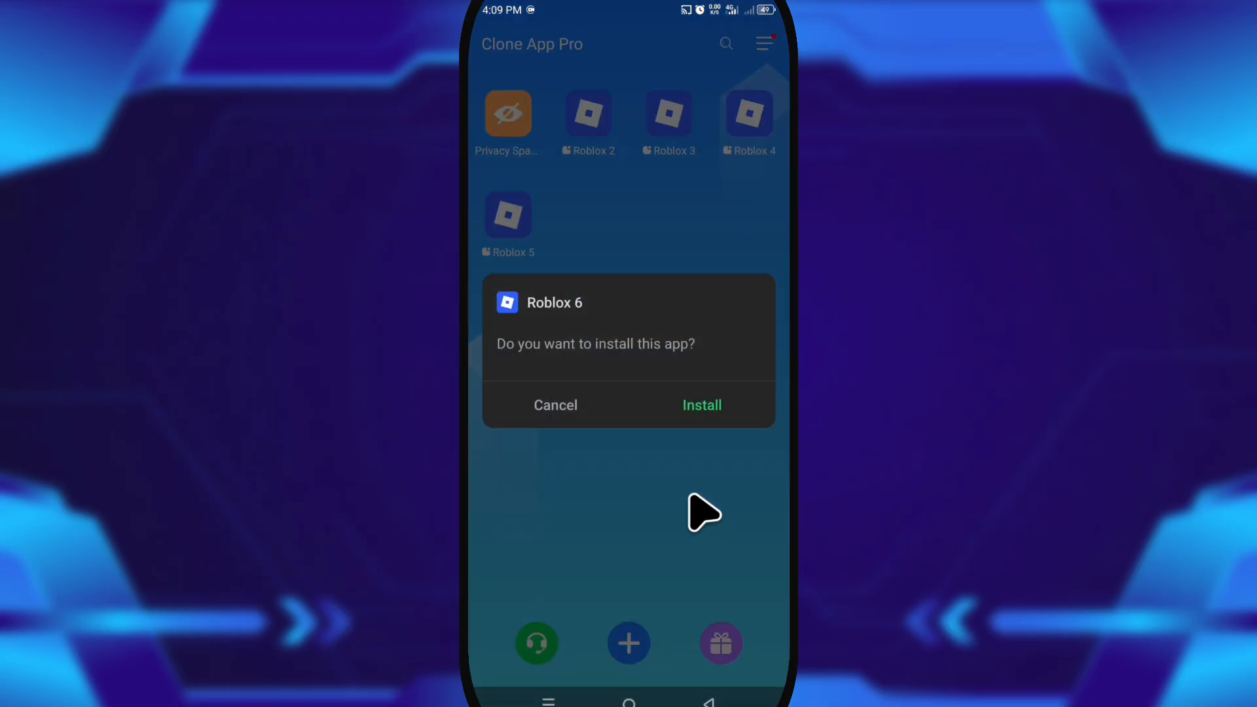
click(701, 405)
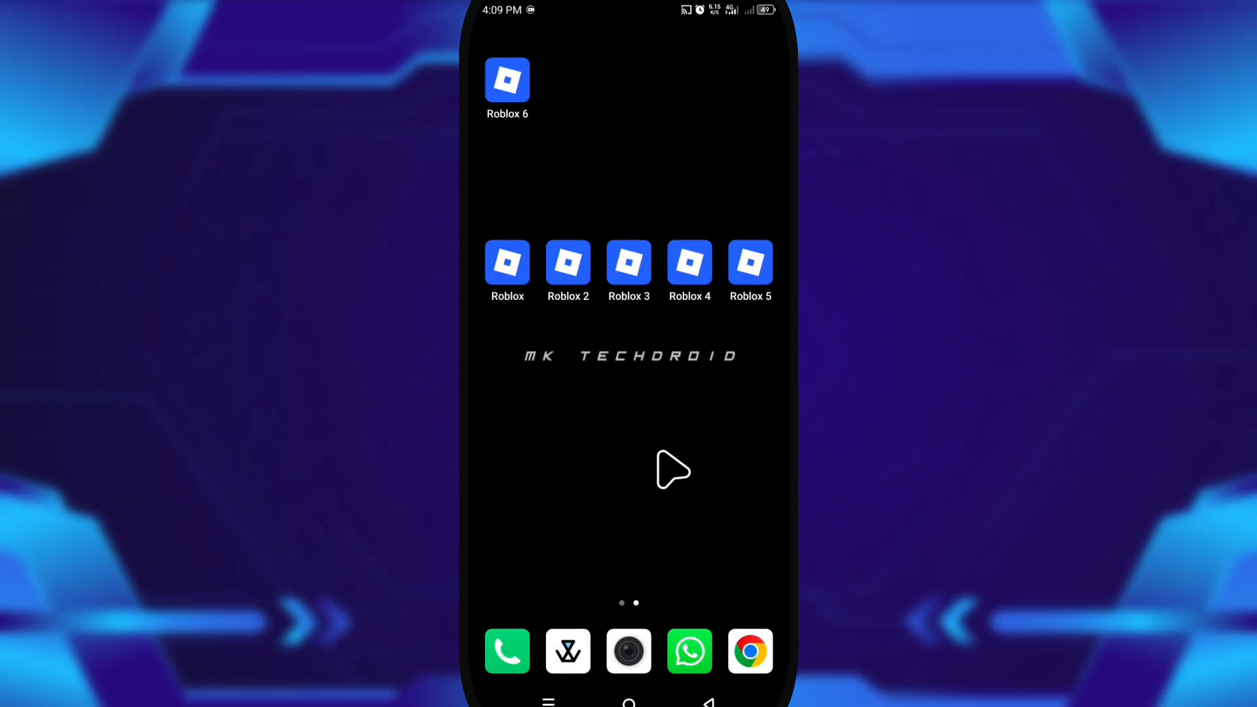
Step: Launch Roblox 6, play Fish It! and leave the session floating over the home screen
click(567, 262)
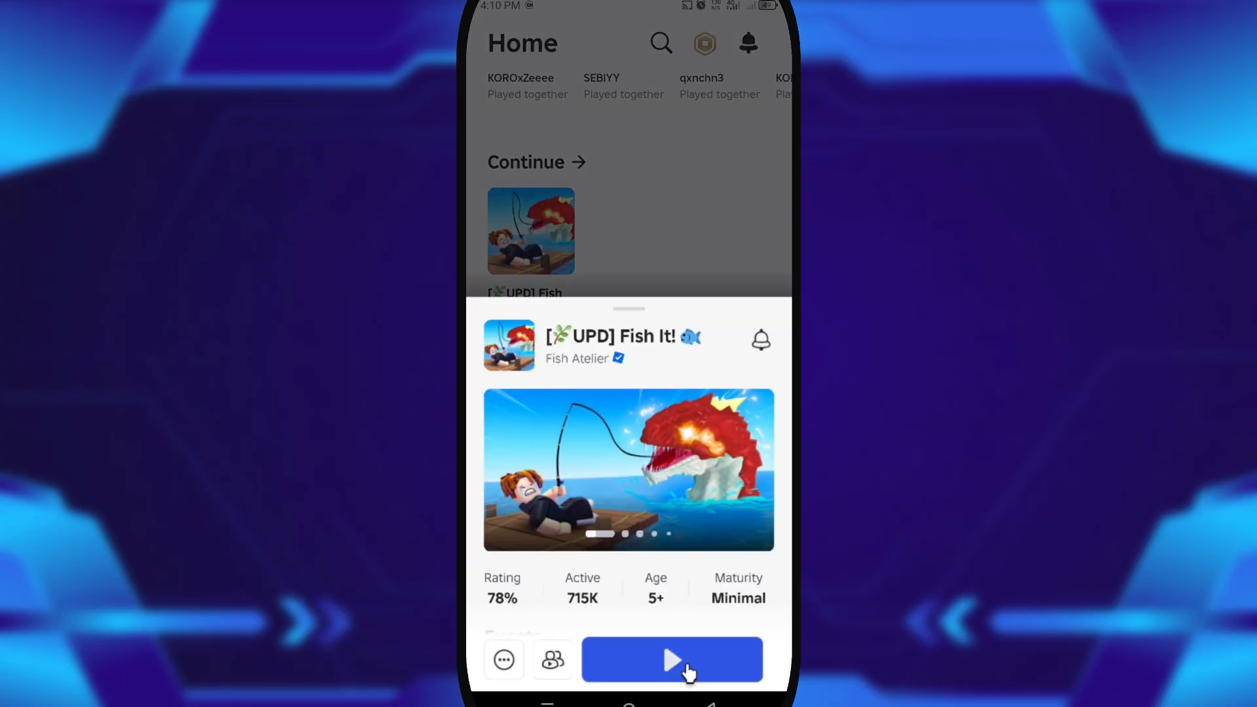
click(672, 658)
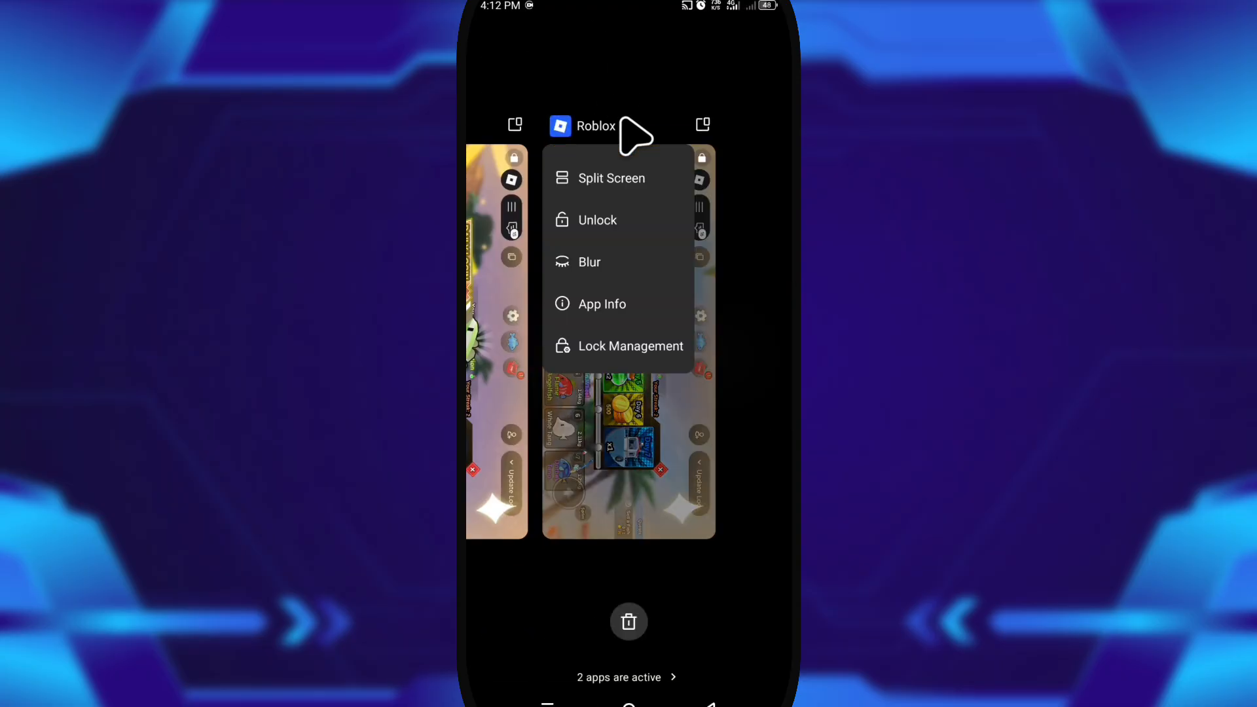
click(629, 351)
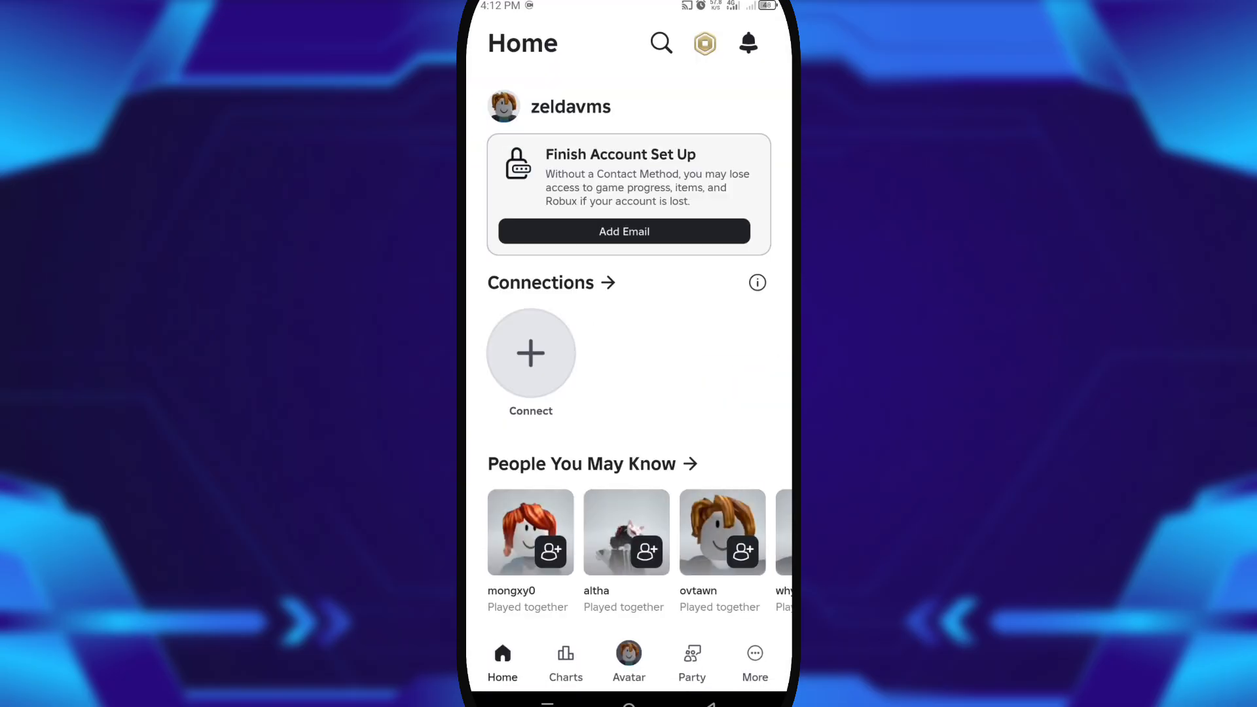
scroll(down, 3)
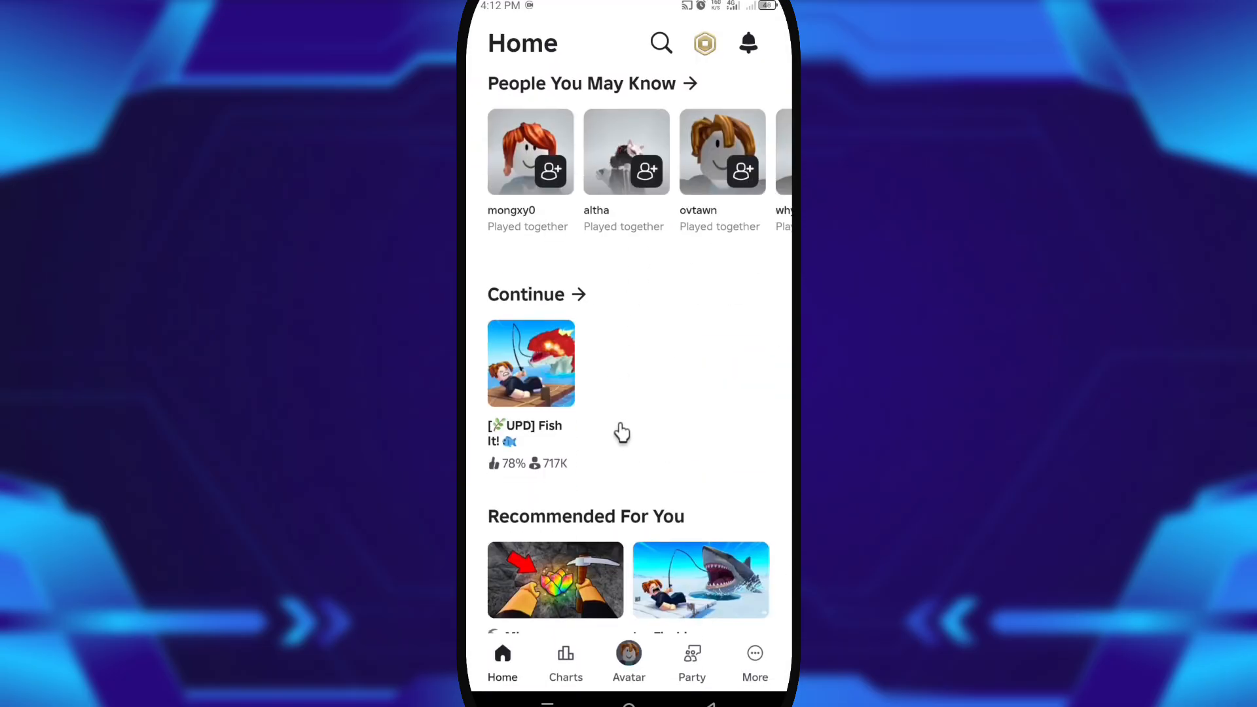
click(531, 363)
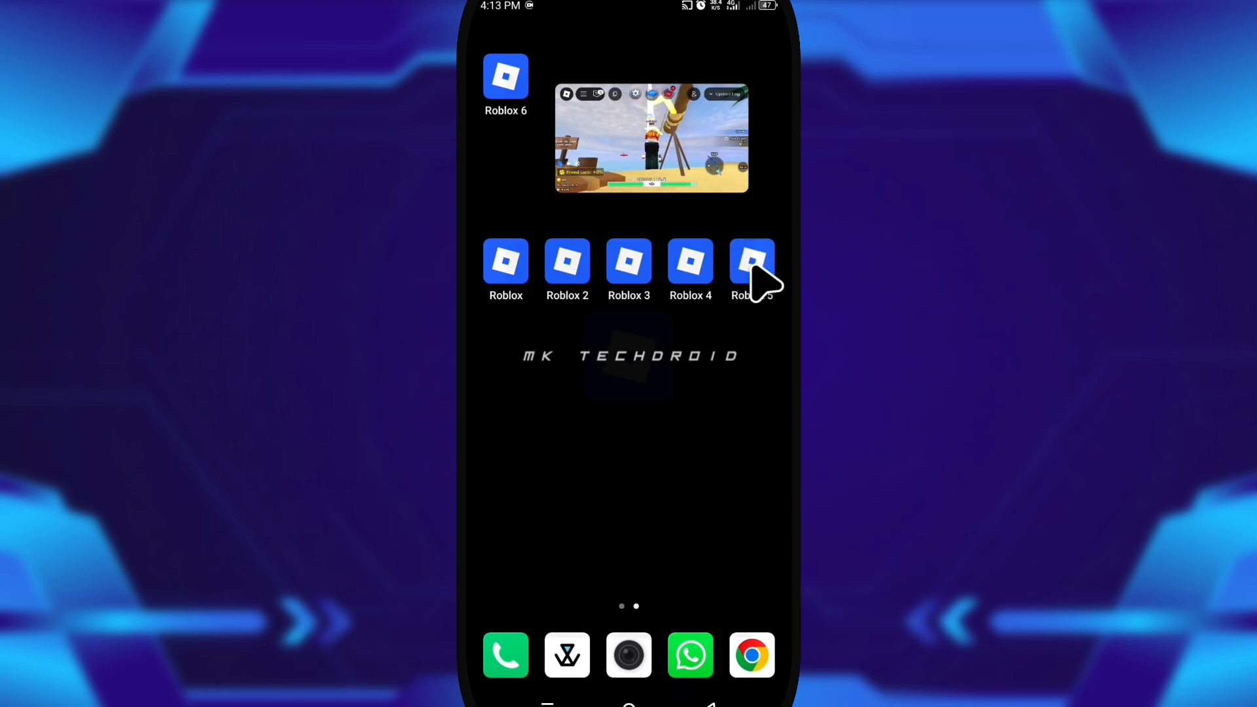
Step: Launch the Roblox 5 clone as another instance and return to the home screen
click(752, 262)
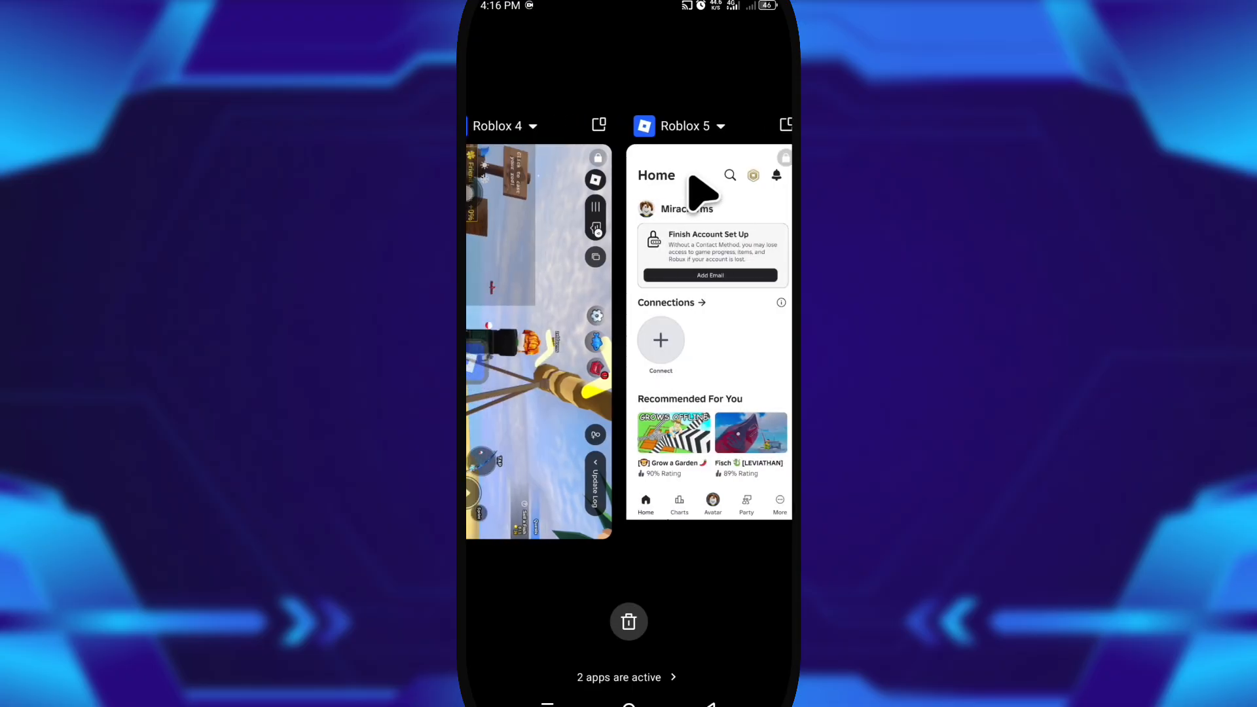
scroll(left, 3)
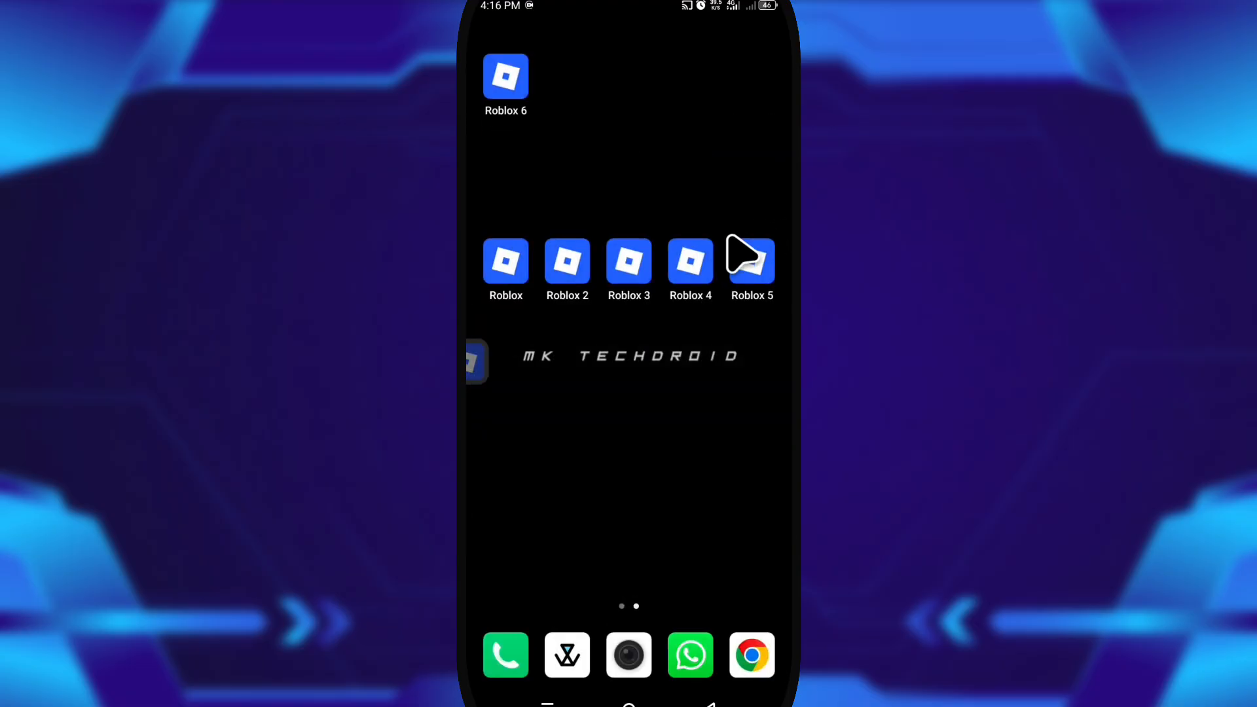
mouse_move(702, 420)
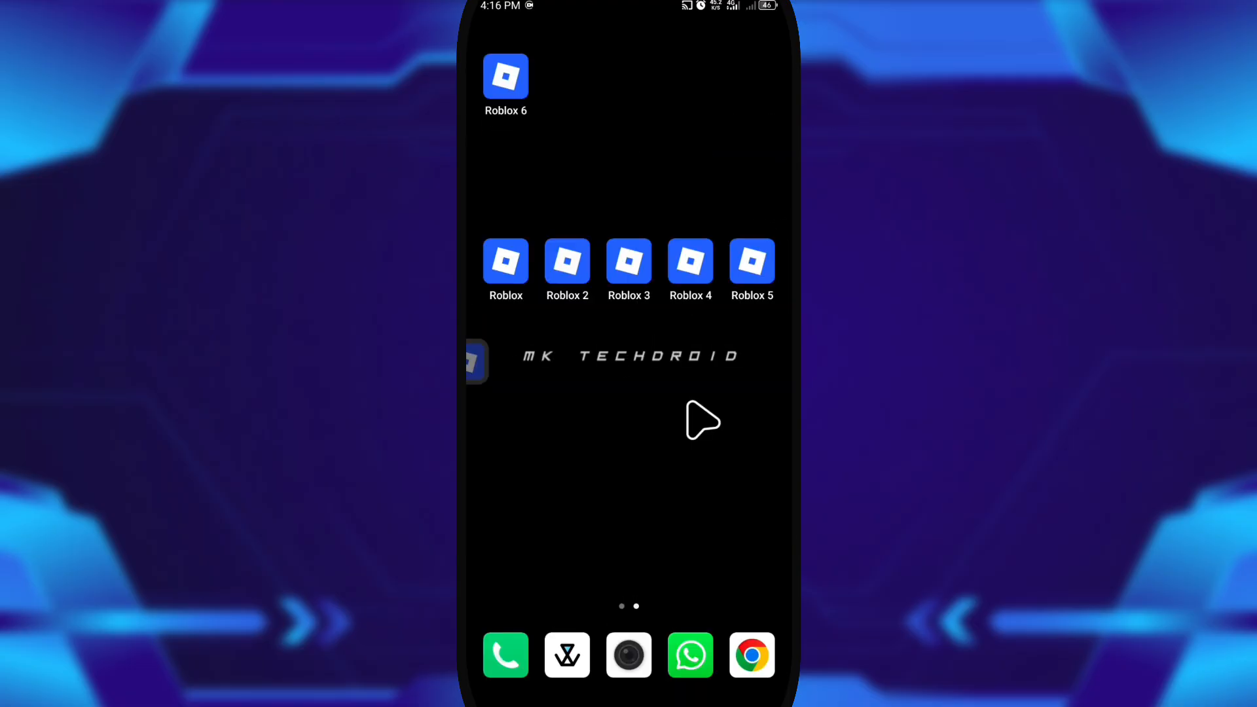